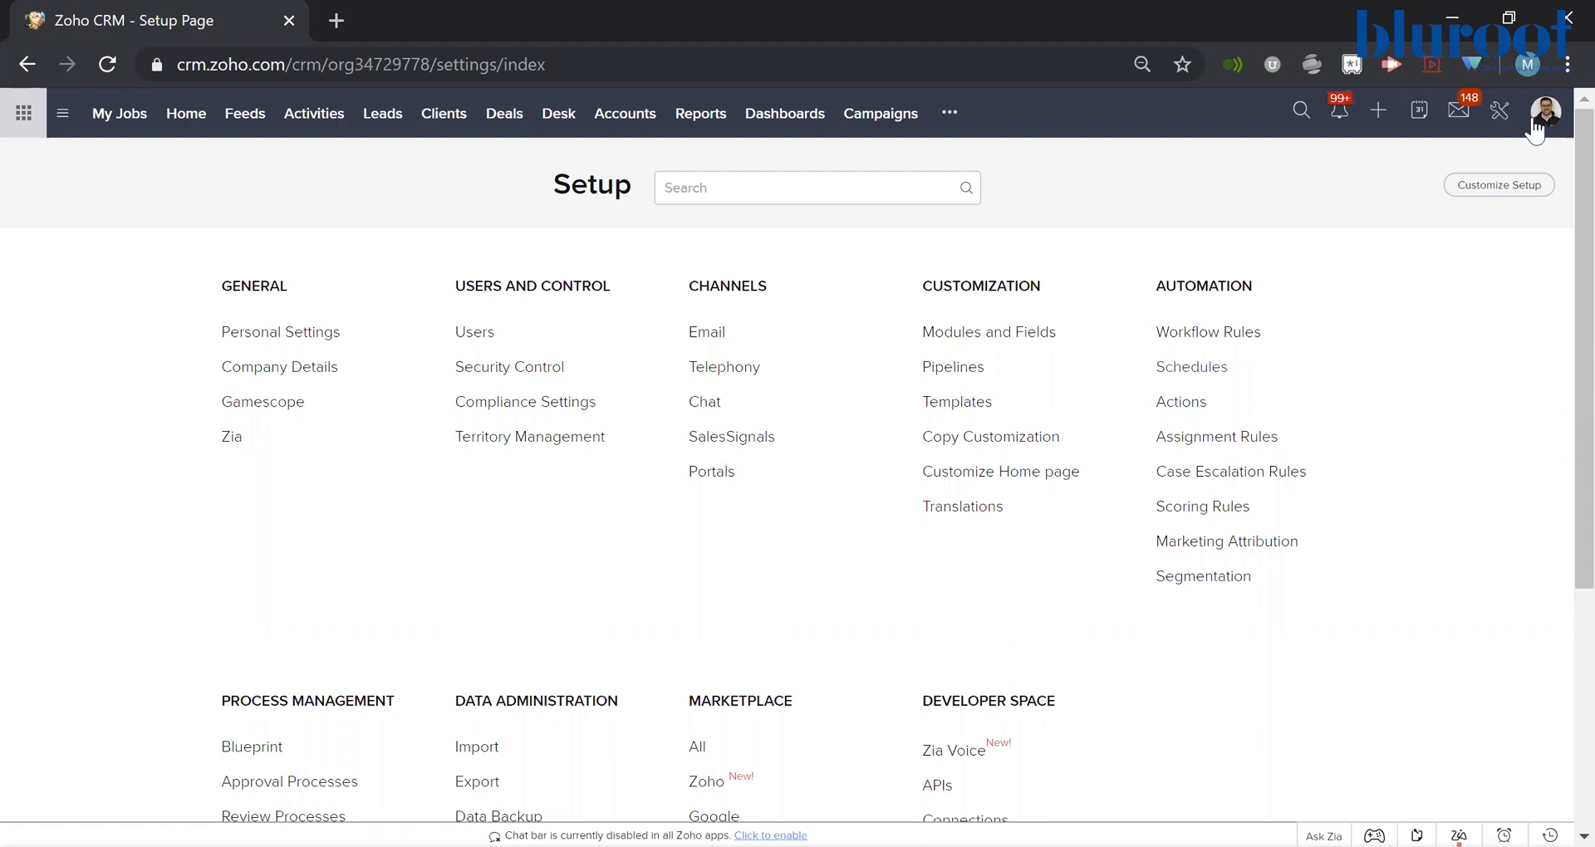
# - Open My Account from the CRM profile avatar menu to reach Zoho Accounts
pyautogui.click(1566, 113)
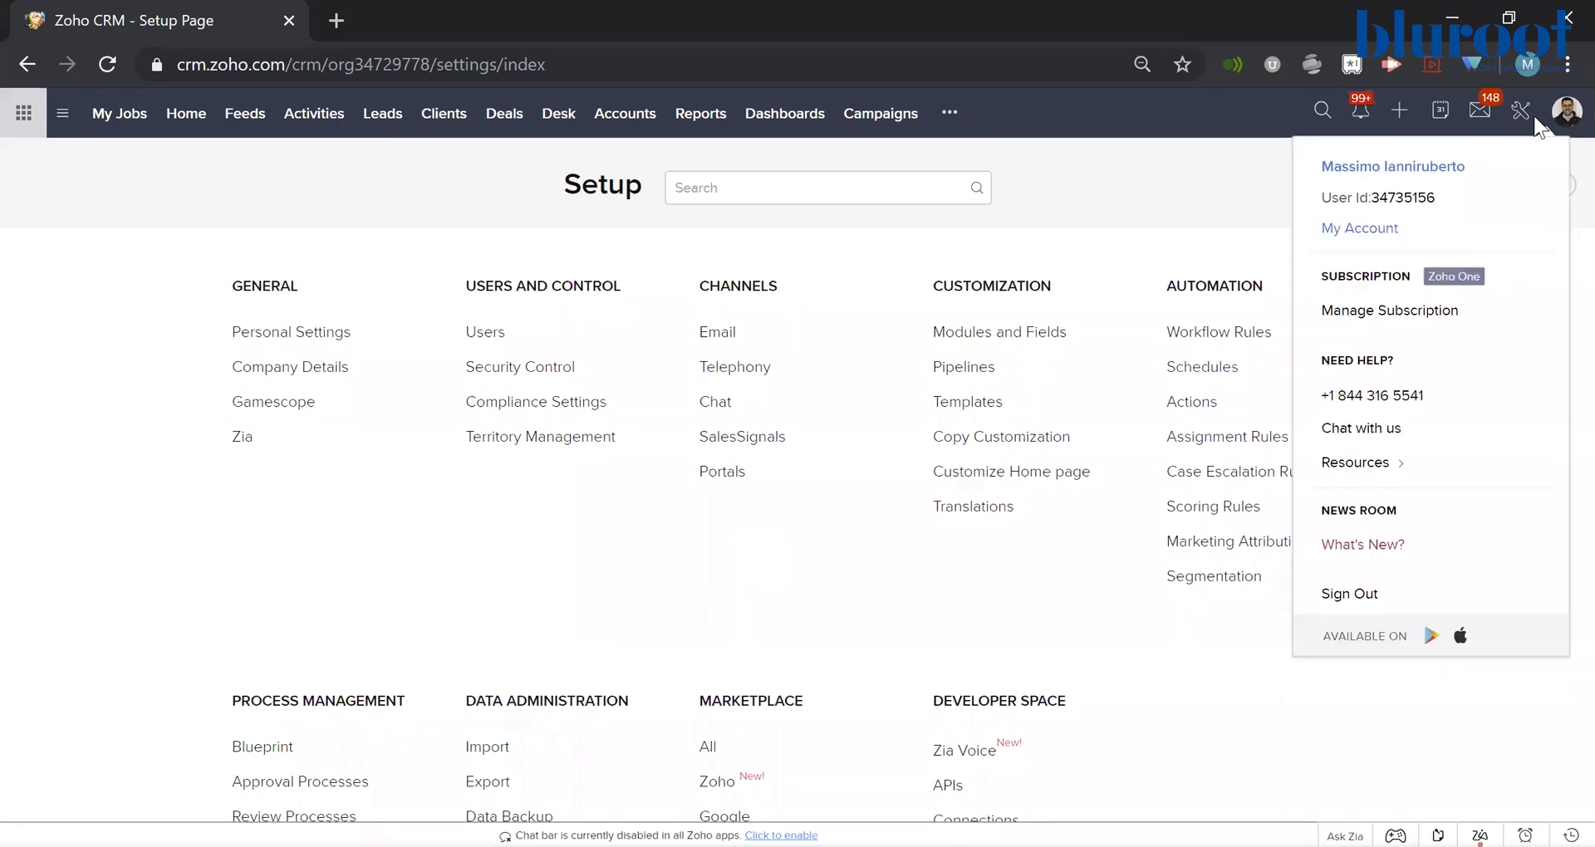
pyautogui.moveTo(1374, 235)
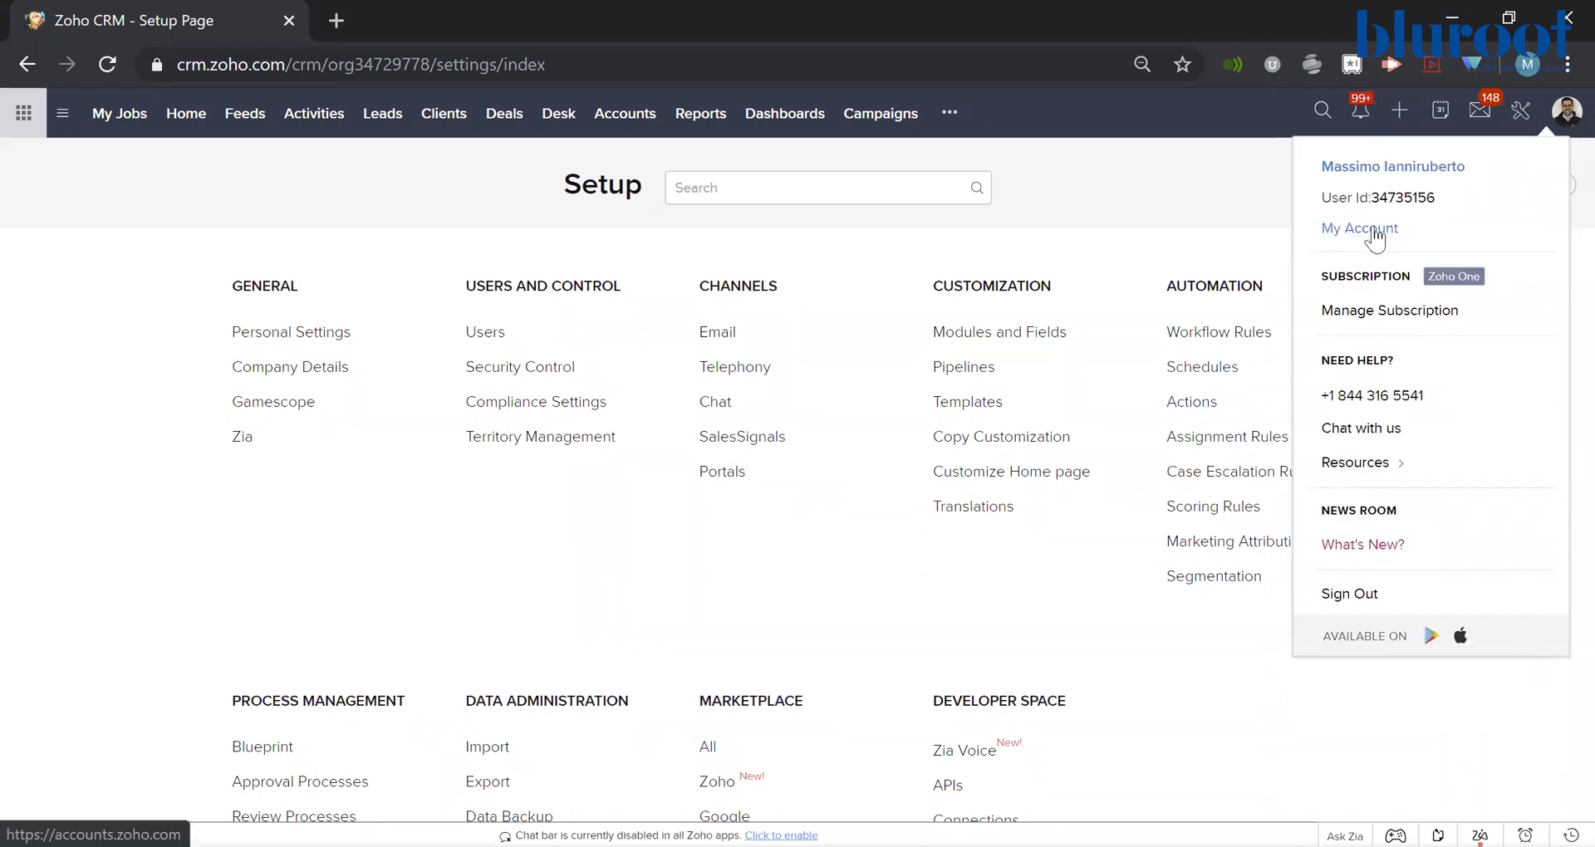
pyautogui.click(1358, 228)
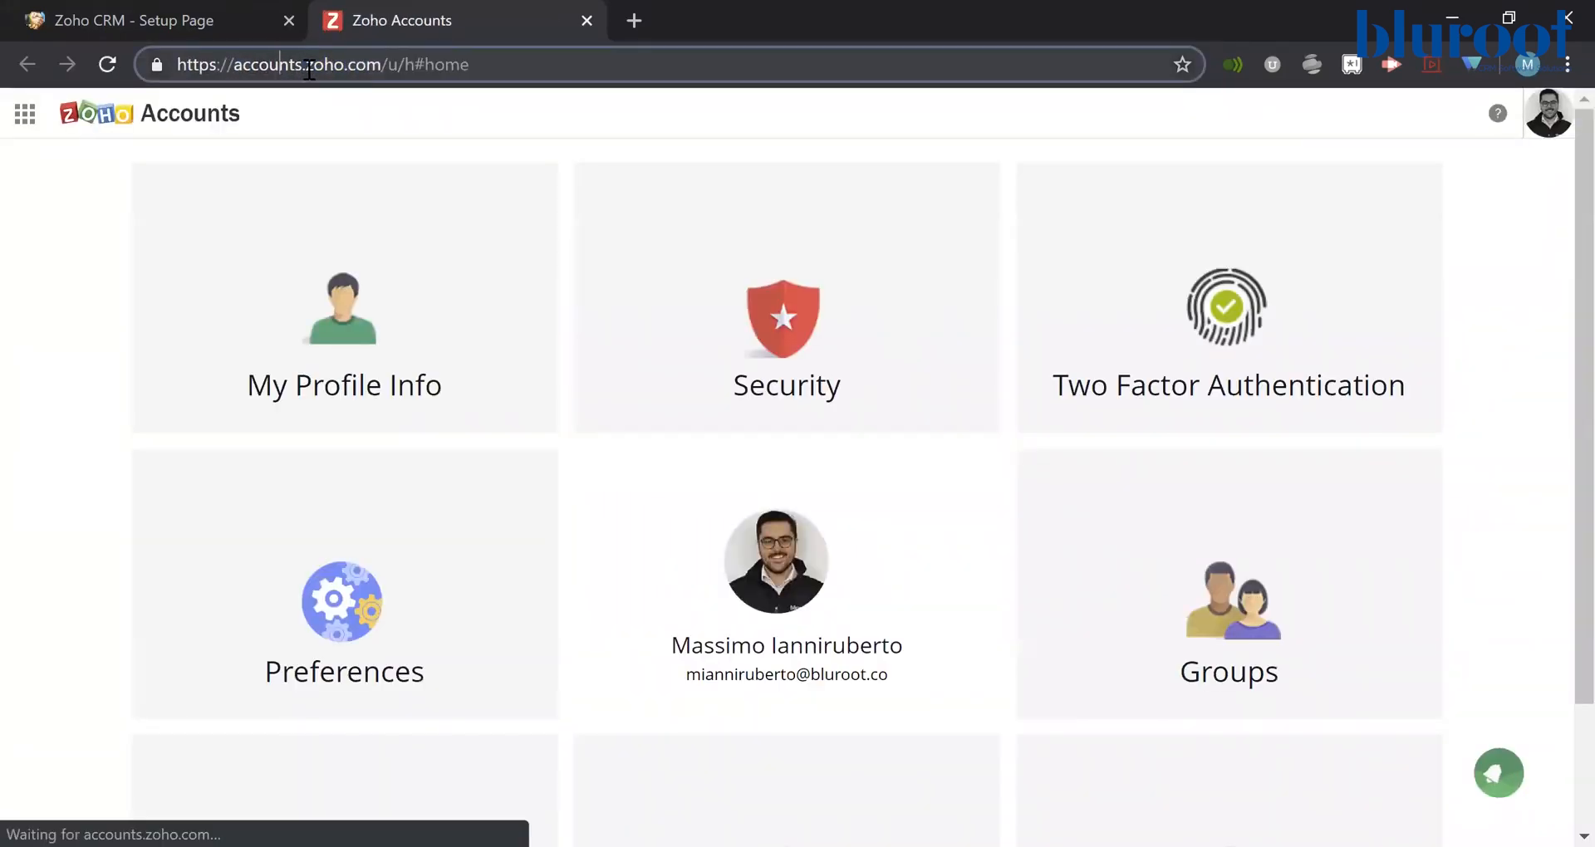
# - Show the primary and secondary email addresses under My Profile Info
pyautogui.click(280, 64)
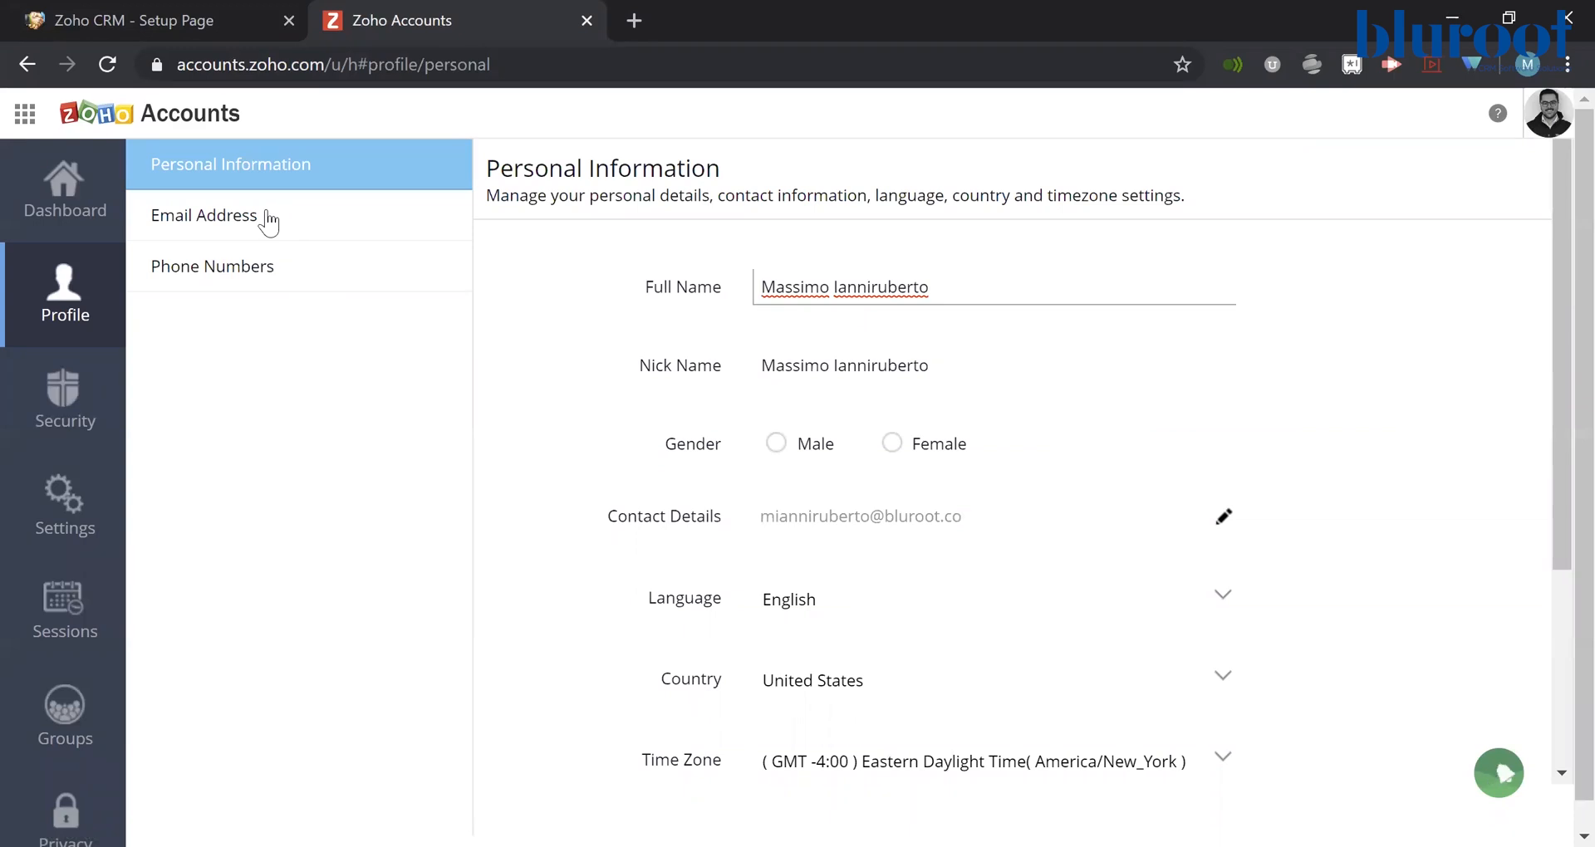
pyautogui.click(204, 214)
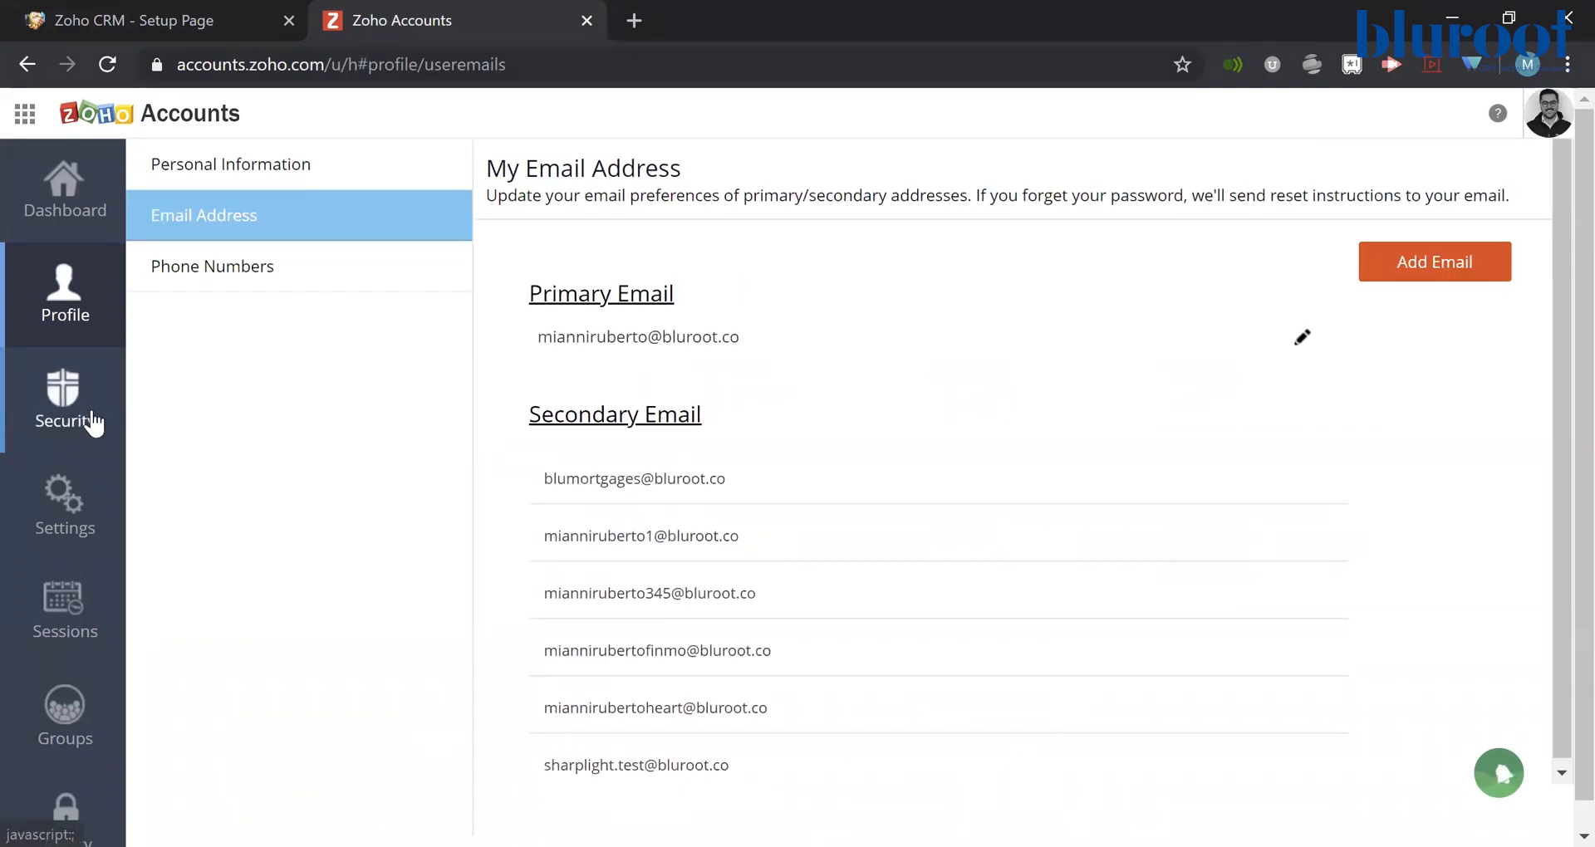
# - Open Security's Change Password form, leaving 'Terminate all active web browser sessions' unticked
pyautogui.click(64, 397)
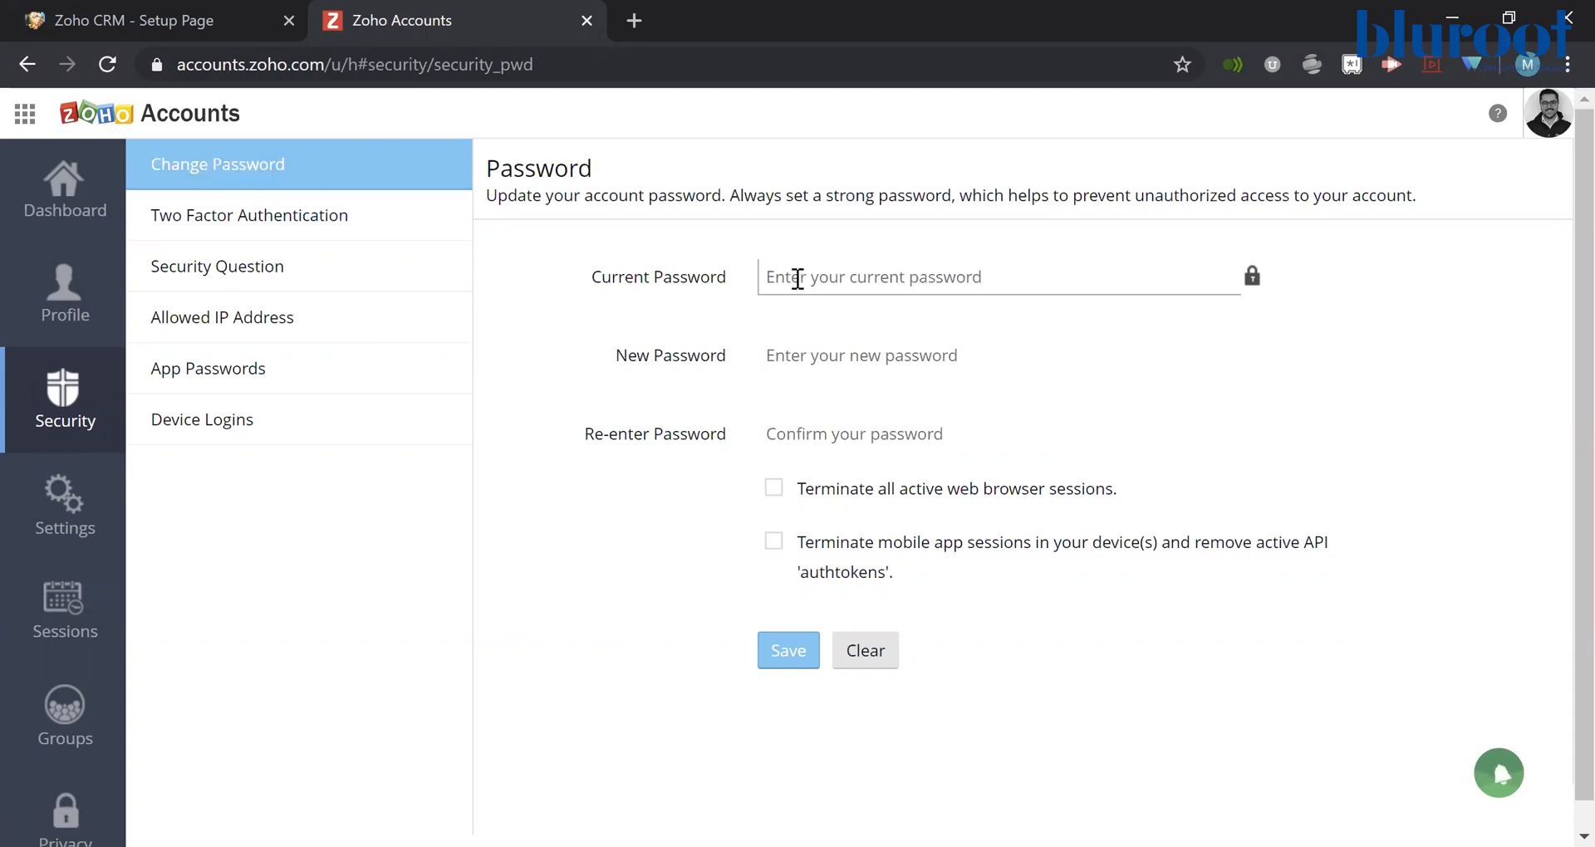
pyautogui.moveTo(807, 434)
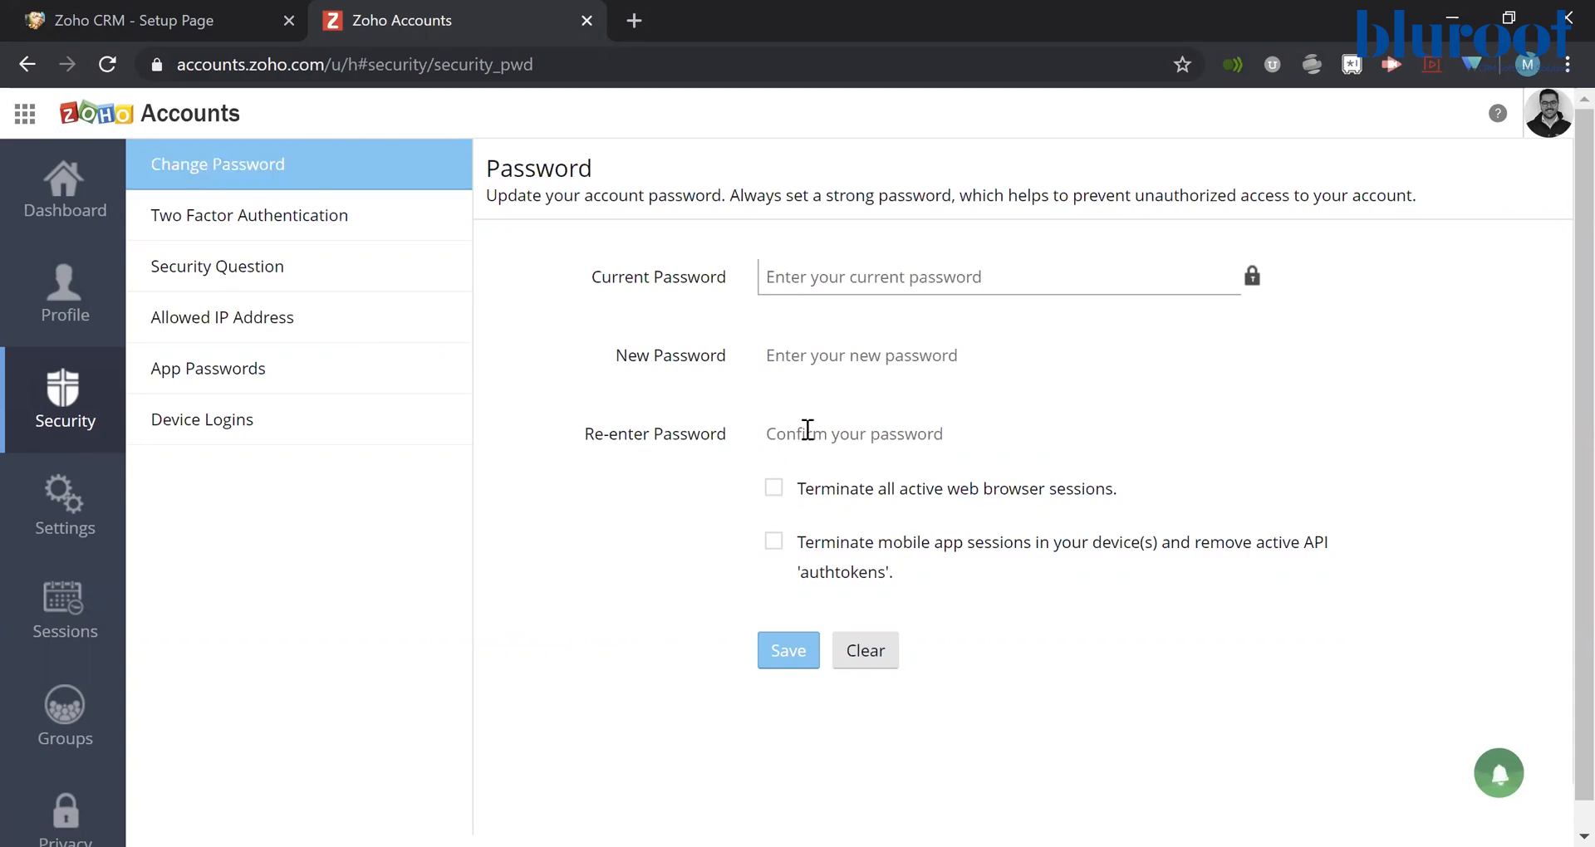
pyautogui.moveTo(1042, 570)
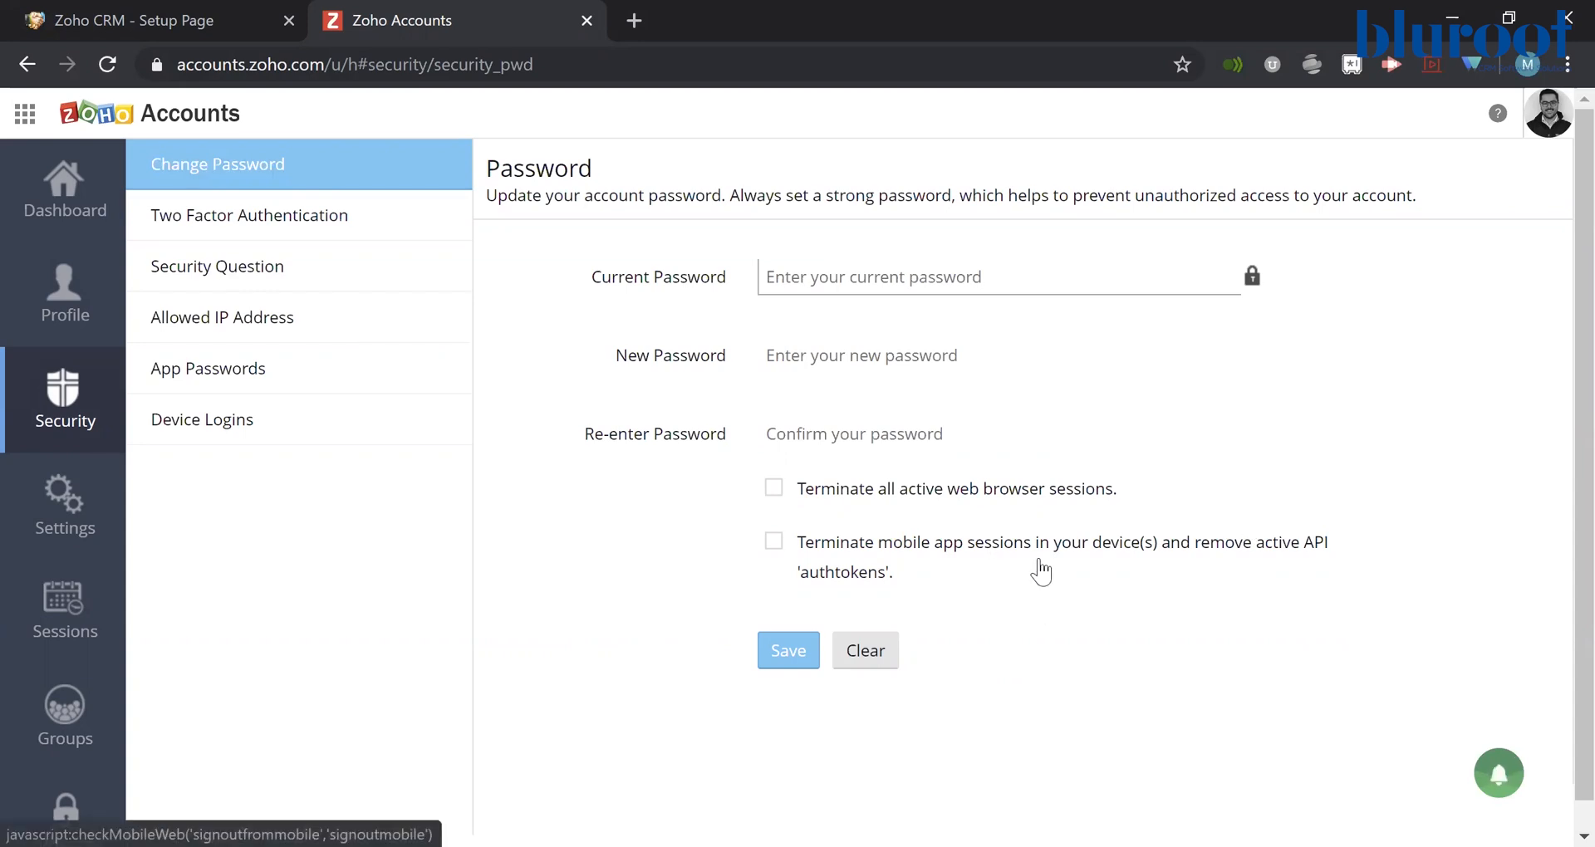
pyautogui.click(872, 277)
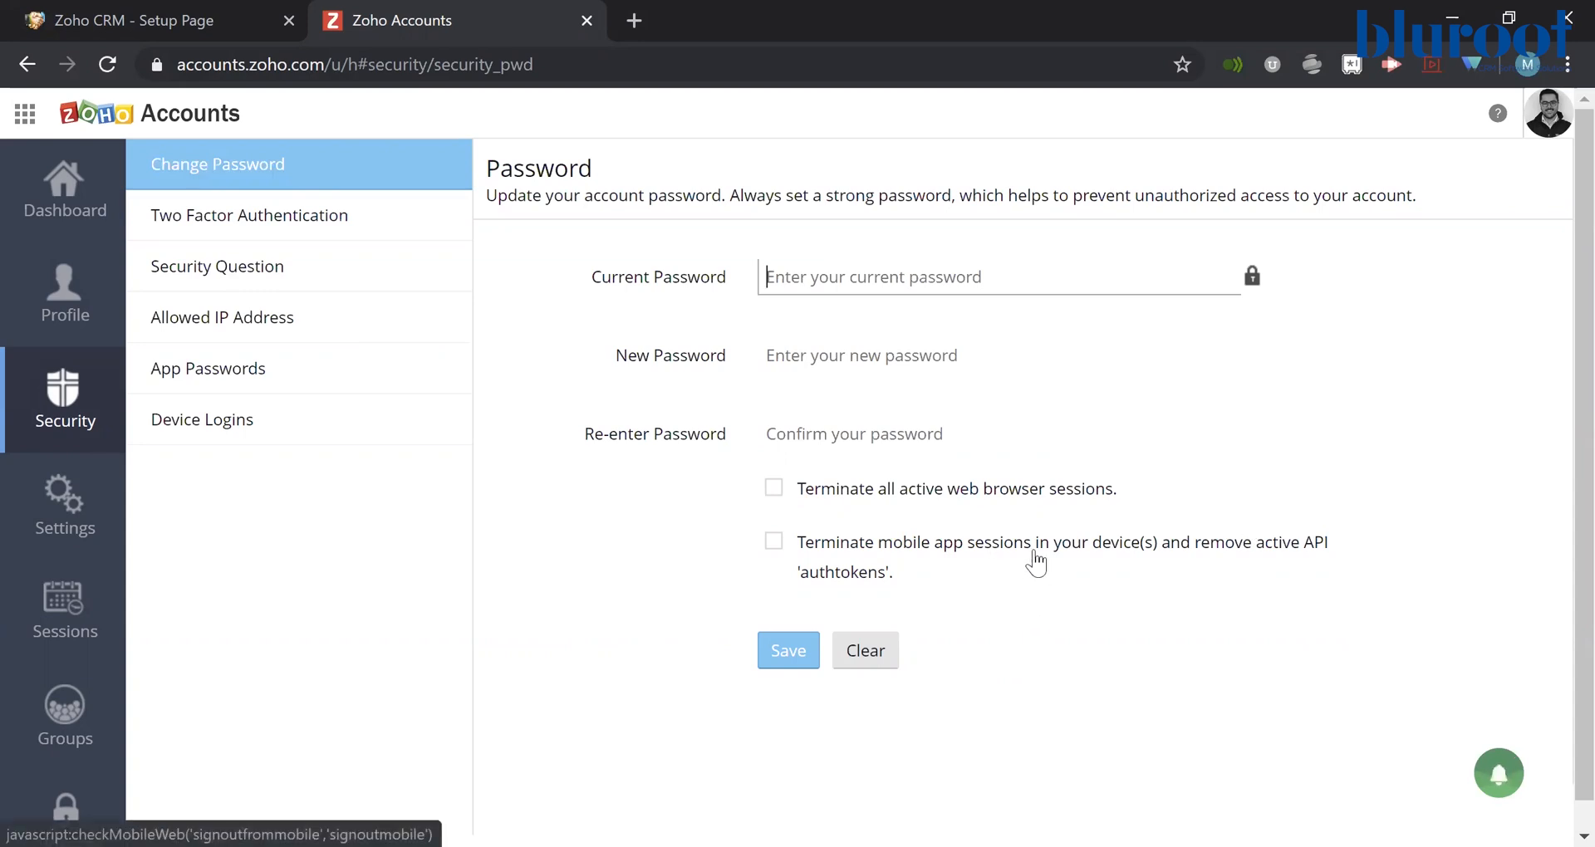
pyautogui.click(773, 488)
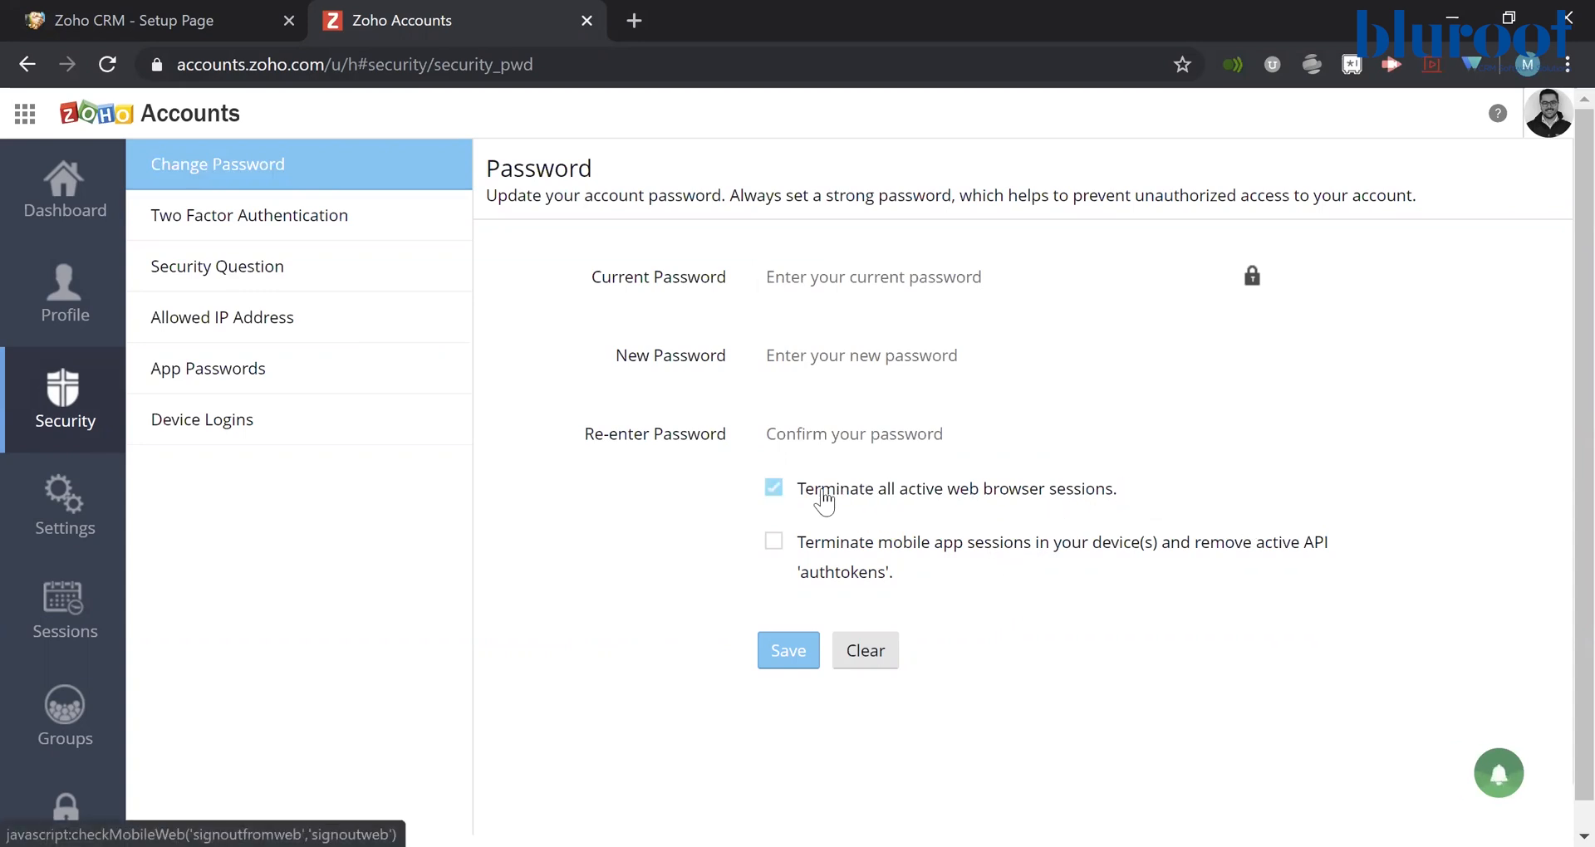
pyautogui.click(773, 488)
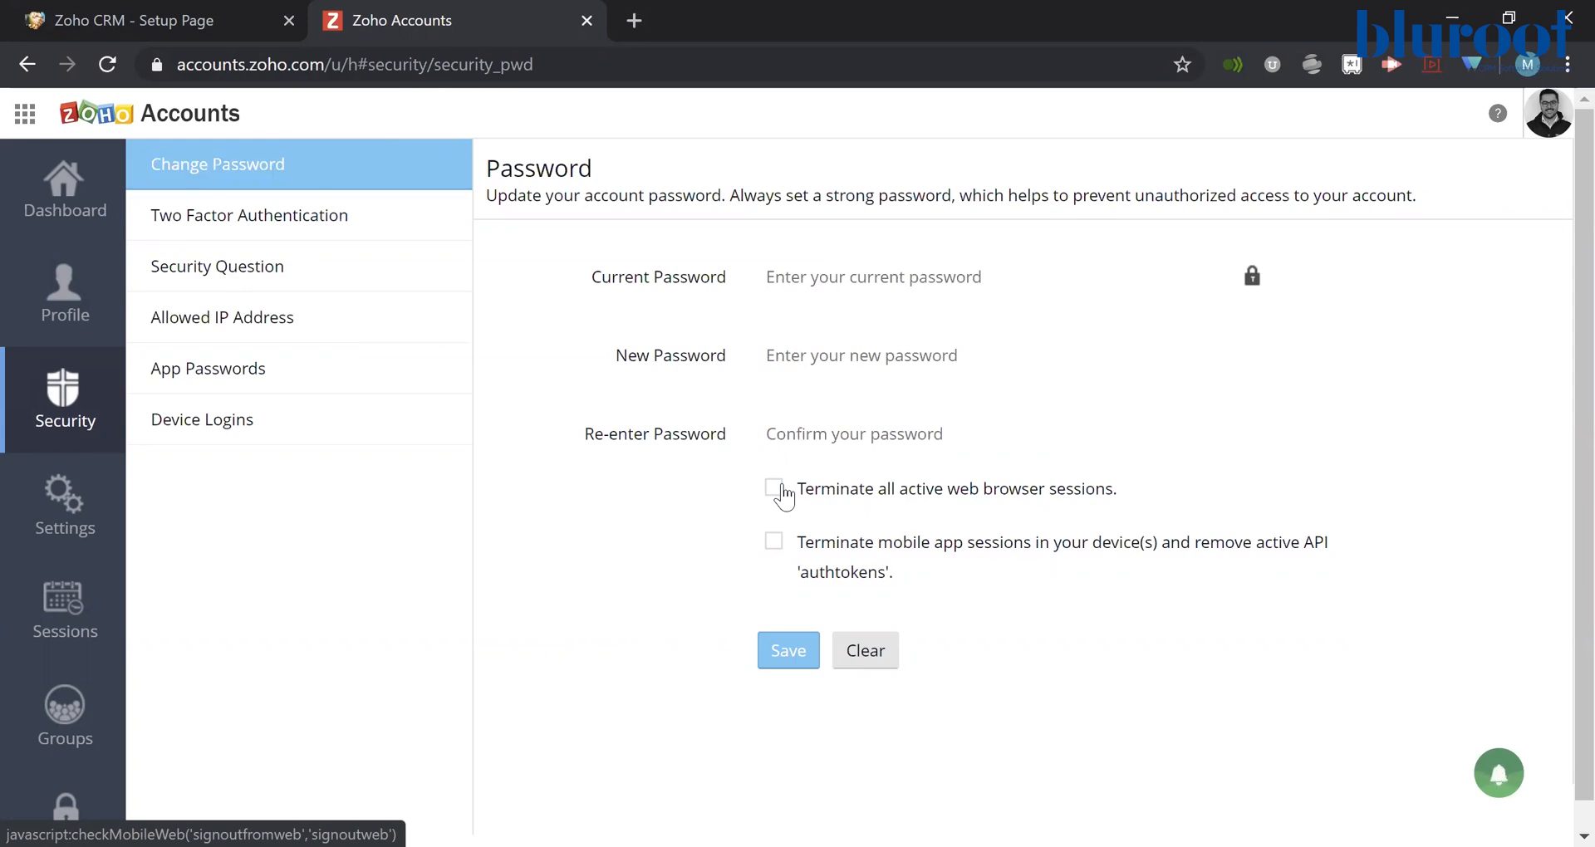
pyautogui.moveTo(901, 573)
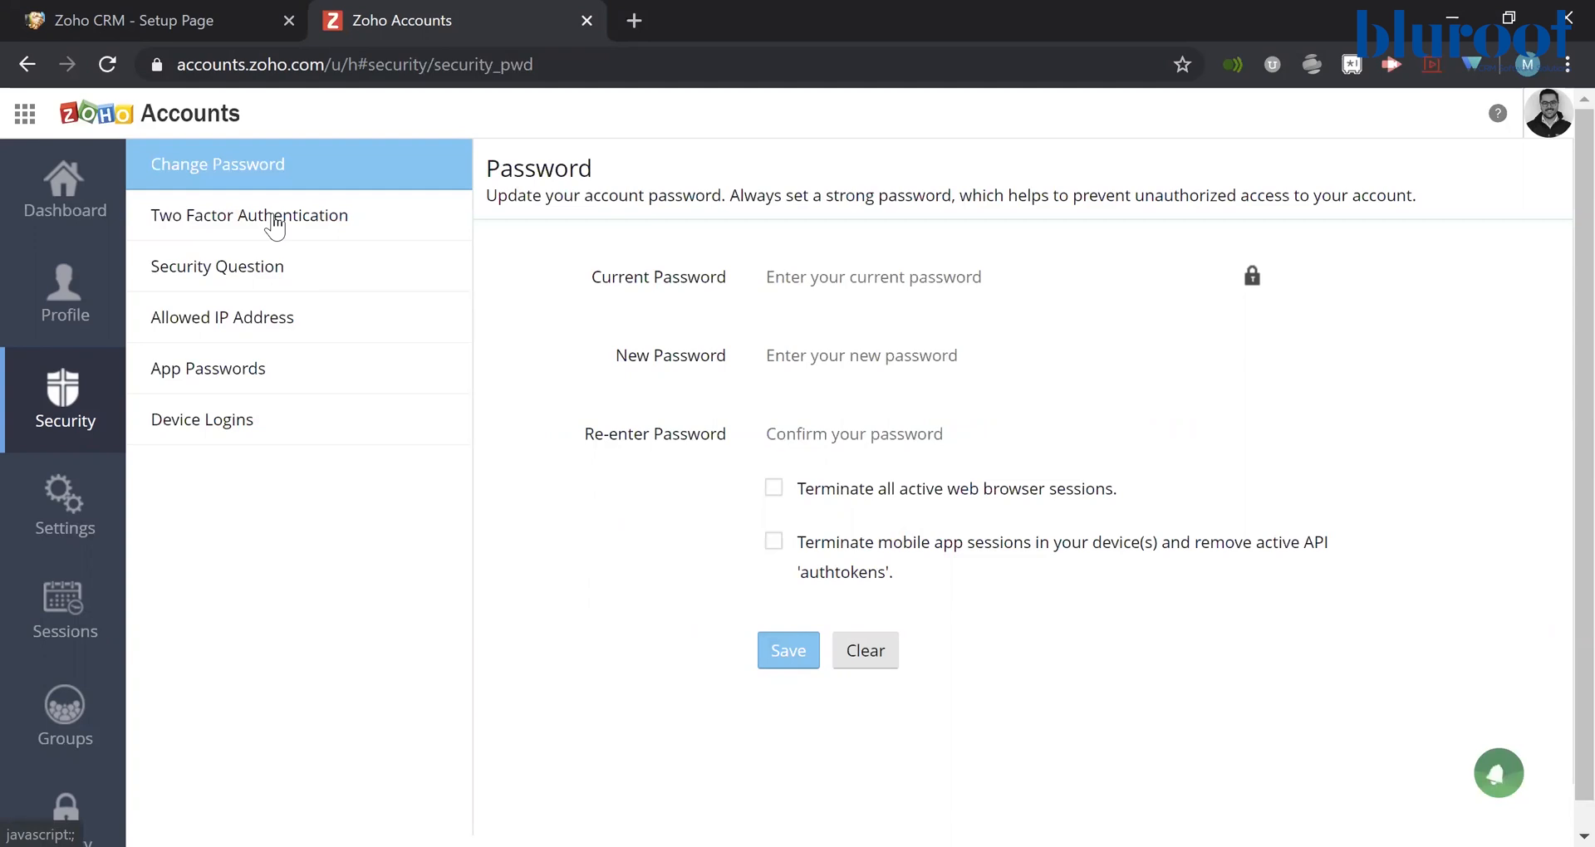
# - Open Two Factor Authentication and scroll to see Touch ID enabled on Galaxy S8+
pyautogui.click(249, 215)
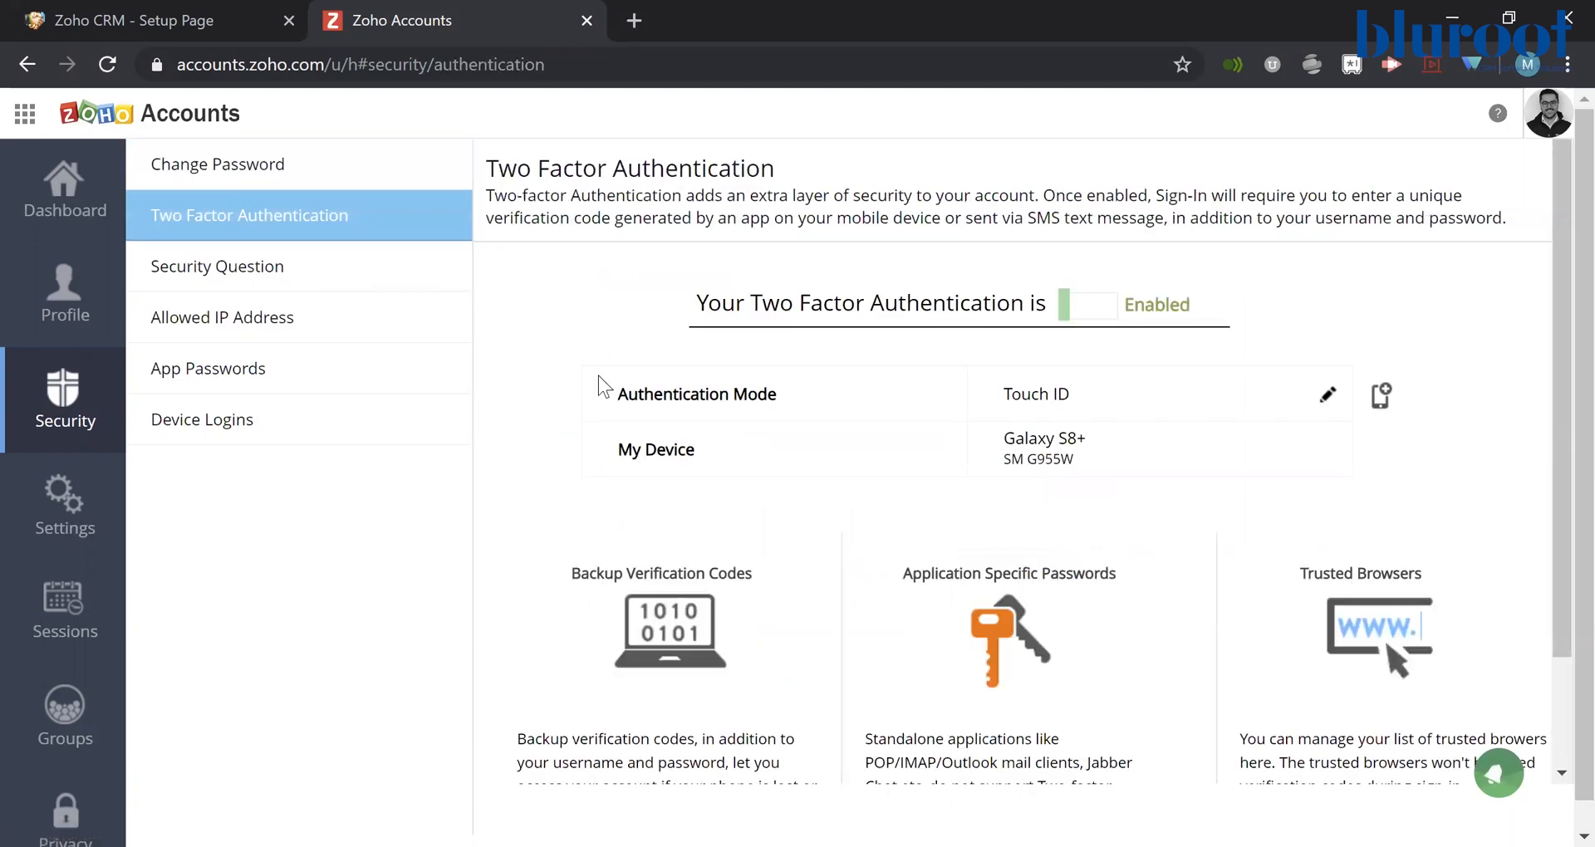
pyautogui.scroll(-3)
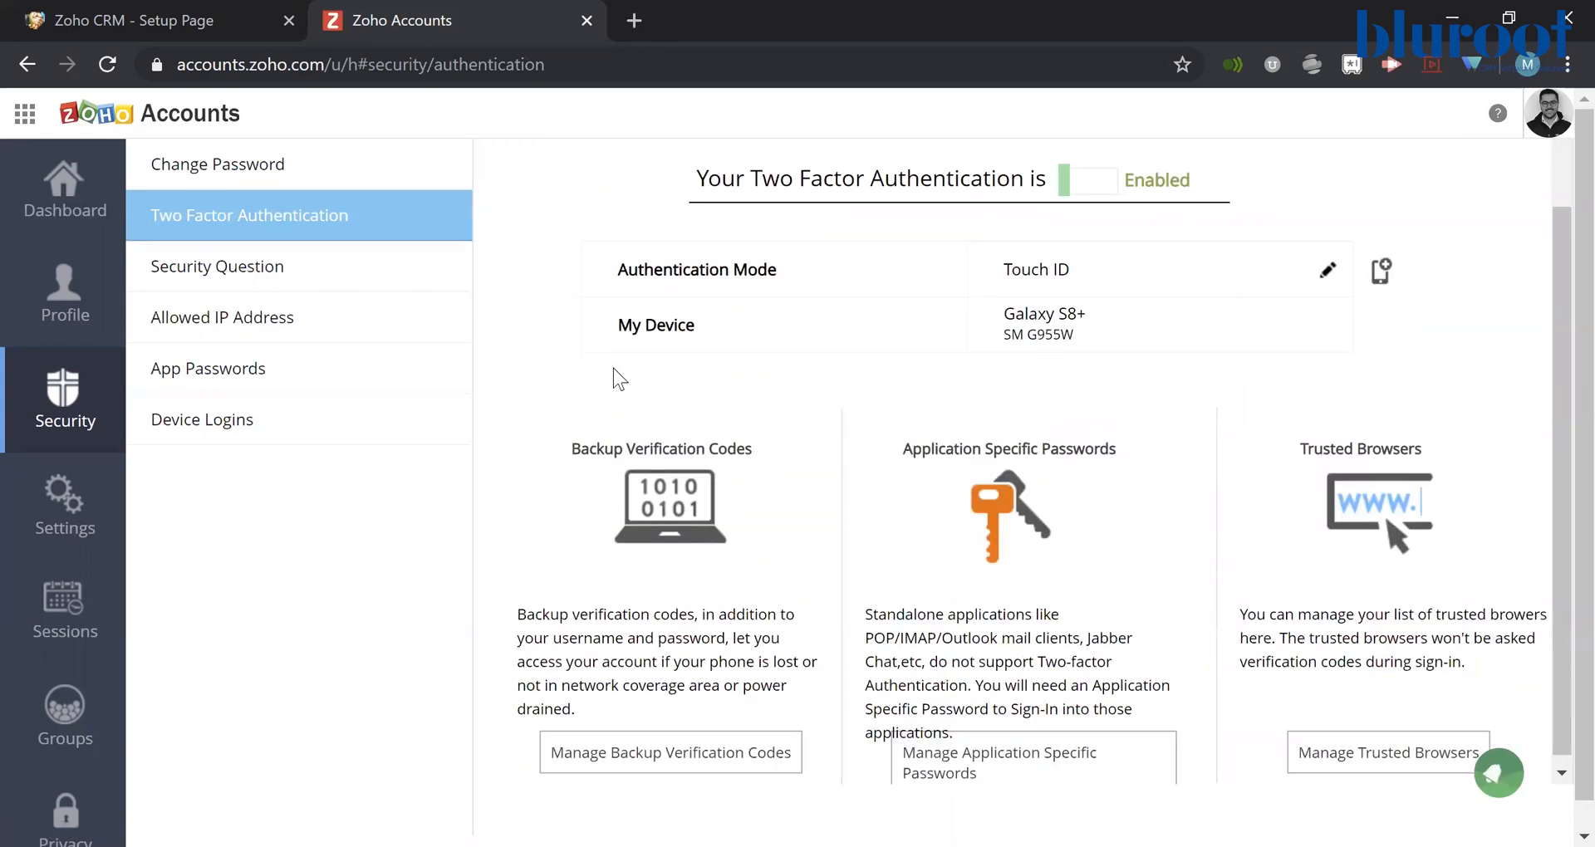
pyautogui.scroll(-3)
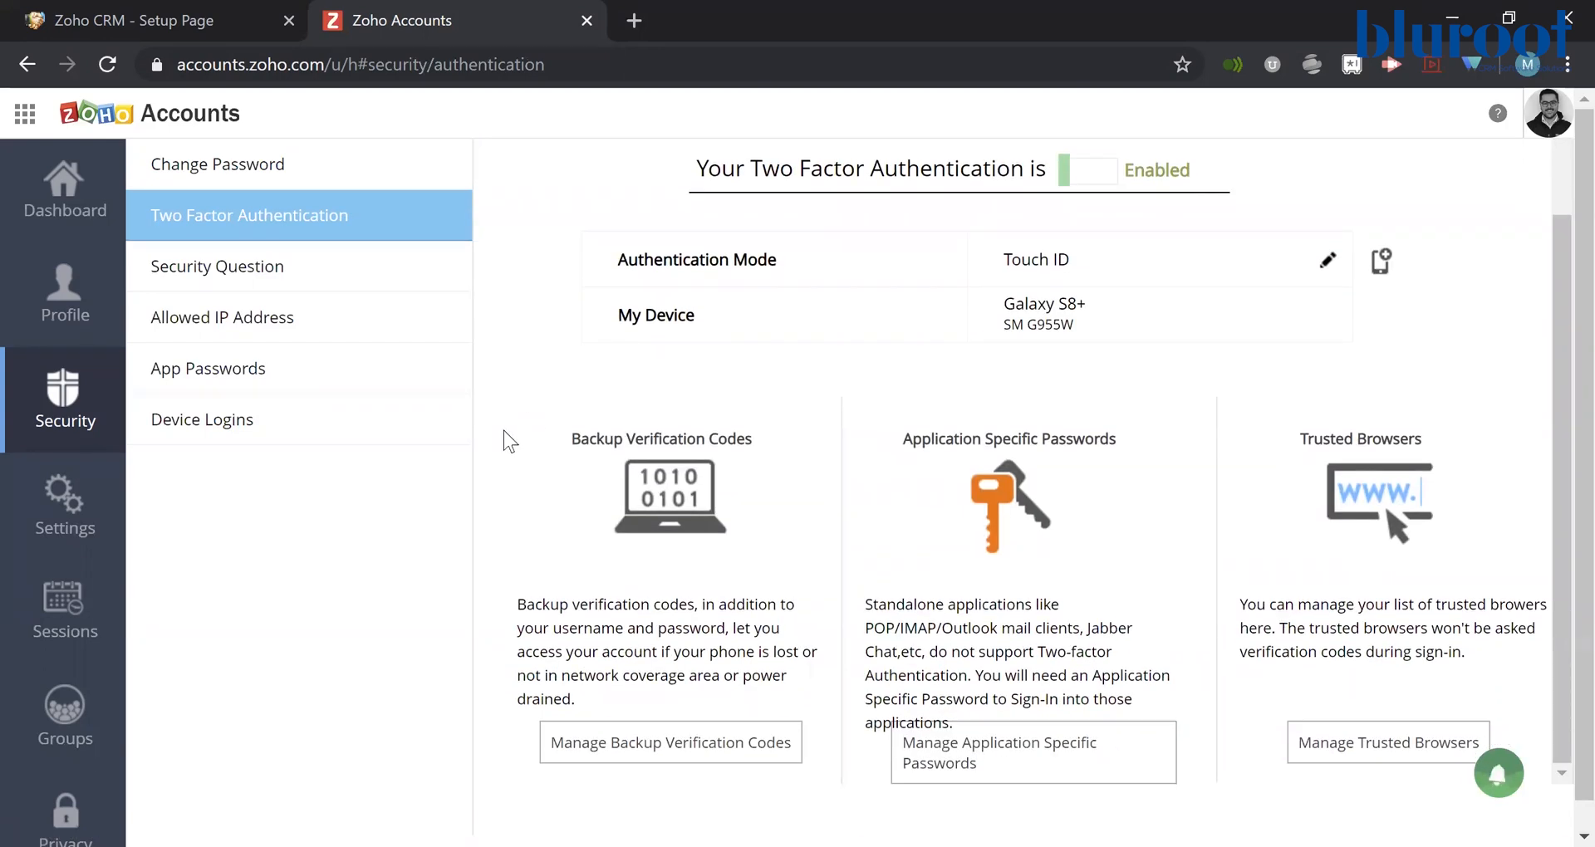